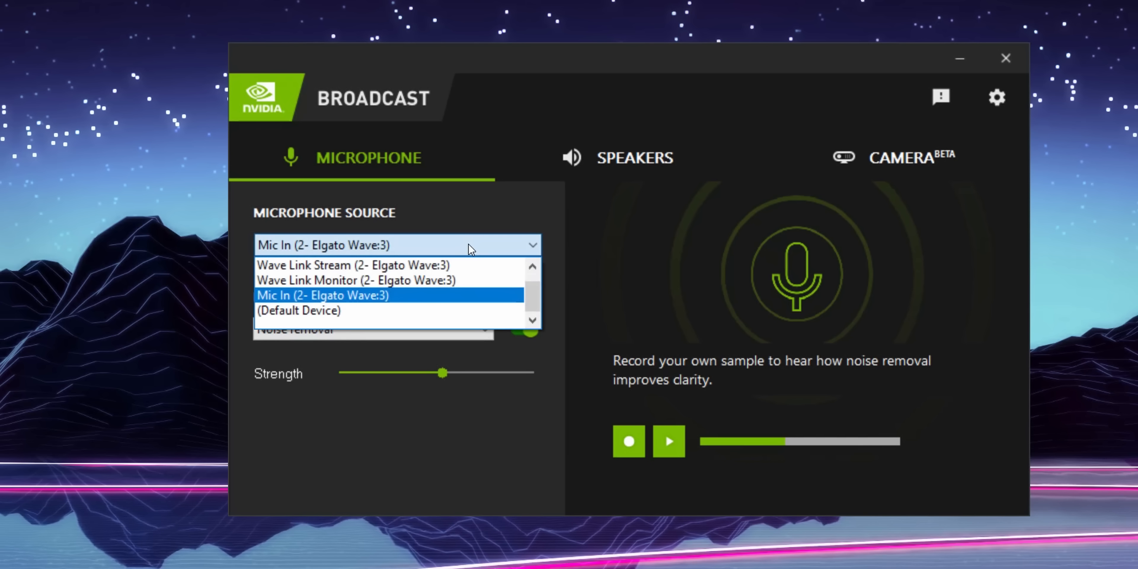
- Keep Mic In (2- Elgato Wave:3) as microphone source and switch the Noise removal effect off
click(322, 295)
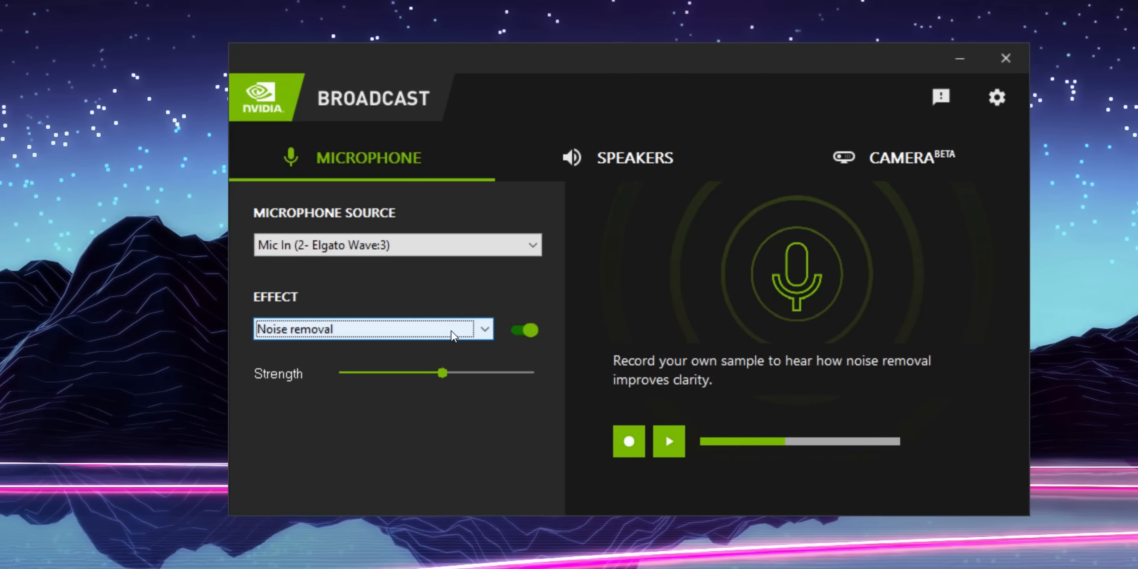
click(524, 330)
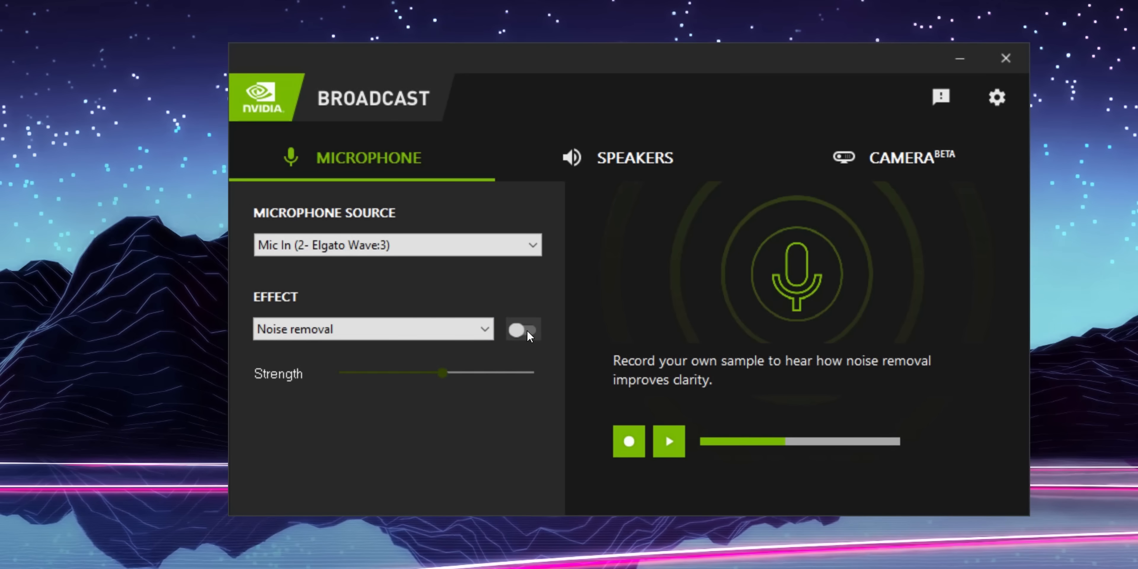